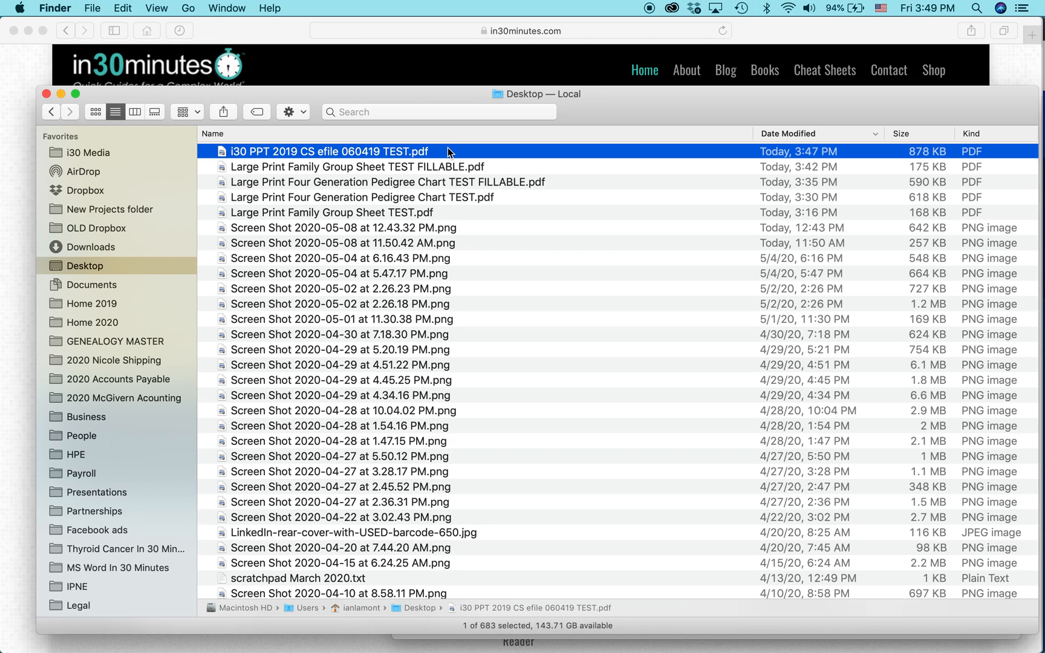
Open the i30 PPT 2019 CS efile TEST PDF with Adobe Reader from its context menu
{"action": "right_click", "coordinate": [329, 152]}
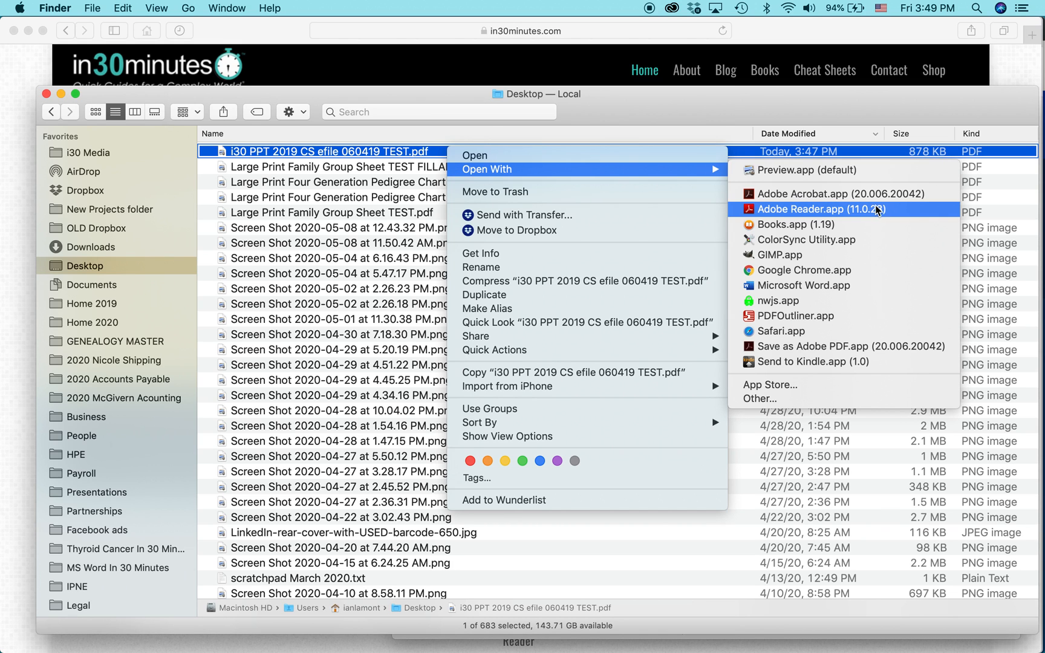
{"action": "left_click", "coordinate": [805, 210]}
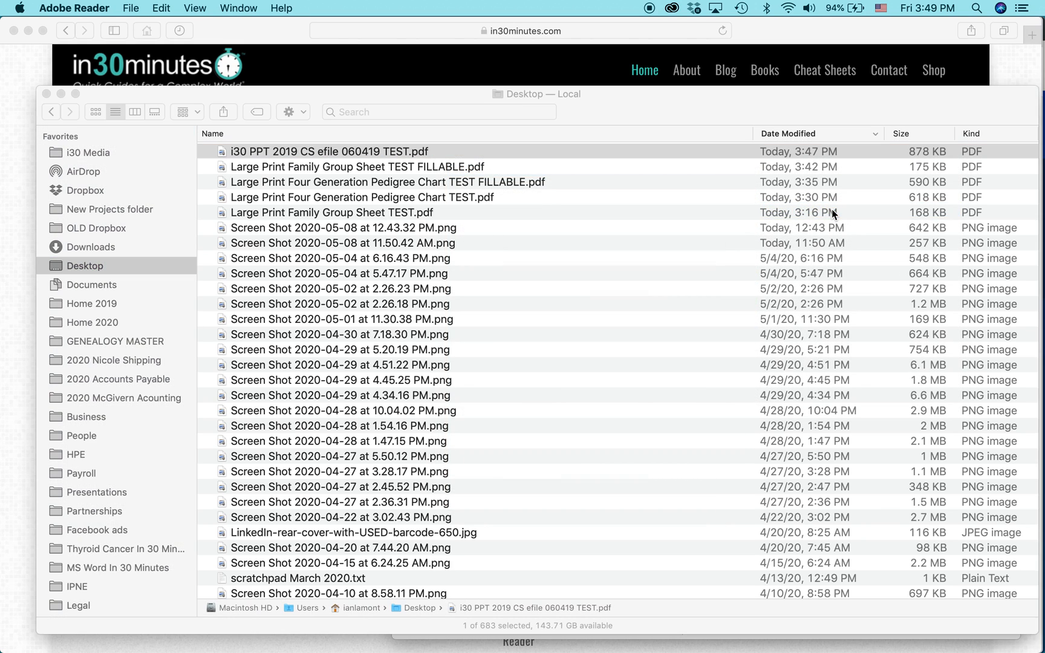
{"action": "double_click", "coordinate": [328, 151]}
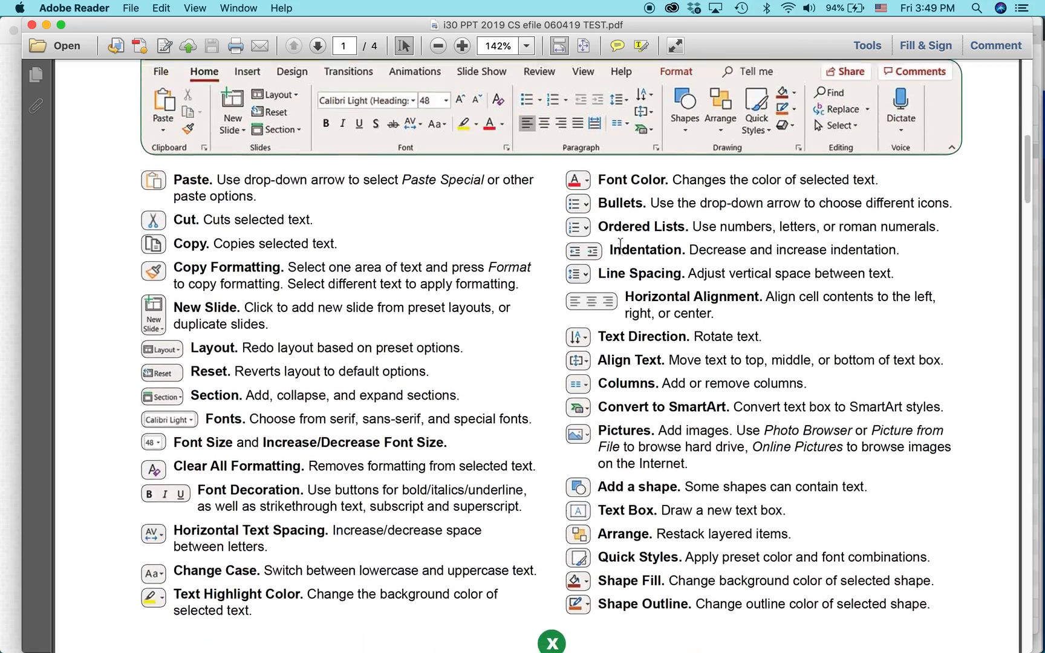
{"action": "scroll", "scroll_direction": "down", "scroll_amount": 3}
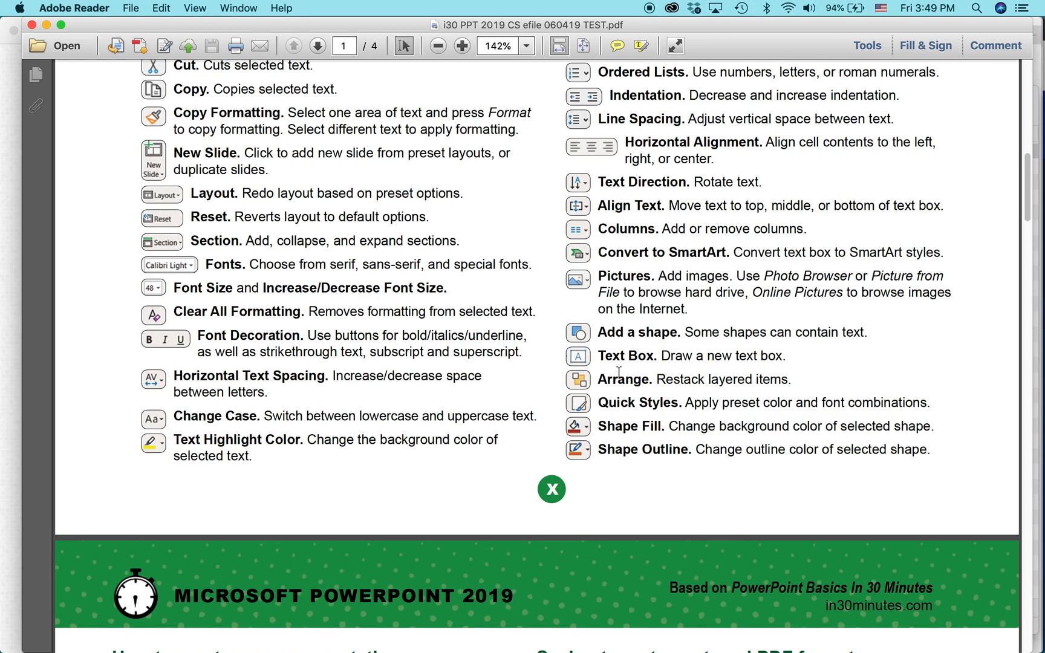
{"action": "left_click", "coordinate": [318, 46]}
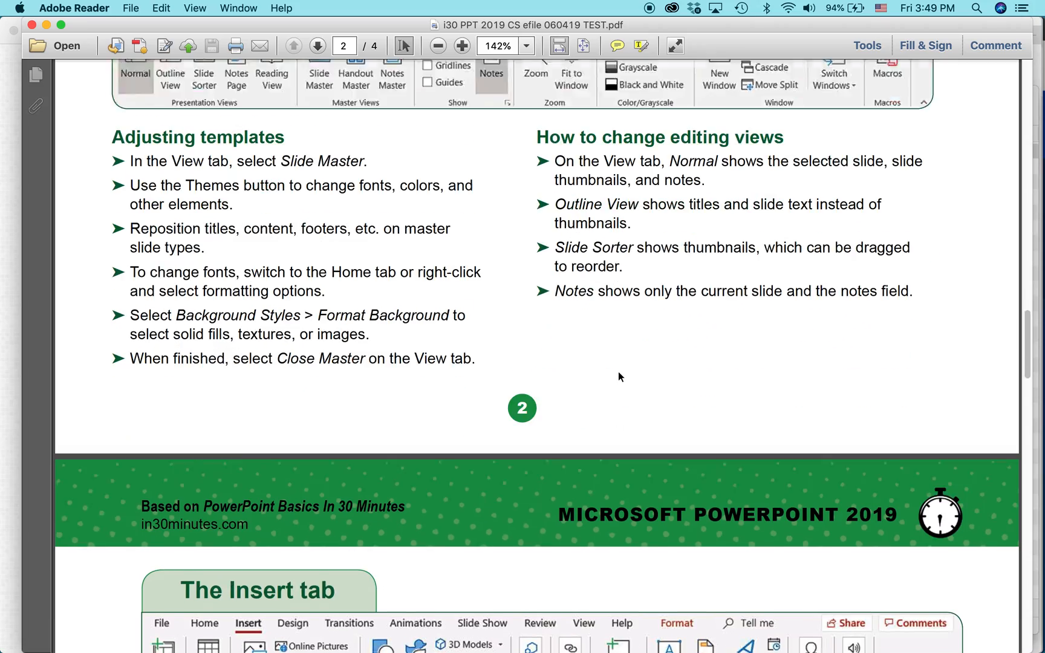
{"action": "scroll", "scroll_direction": "down", "scroll_amount": 3}
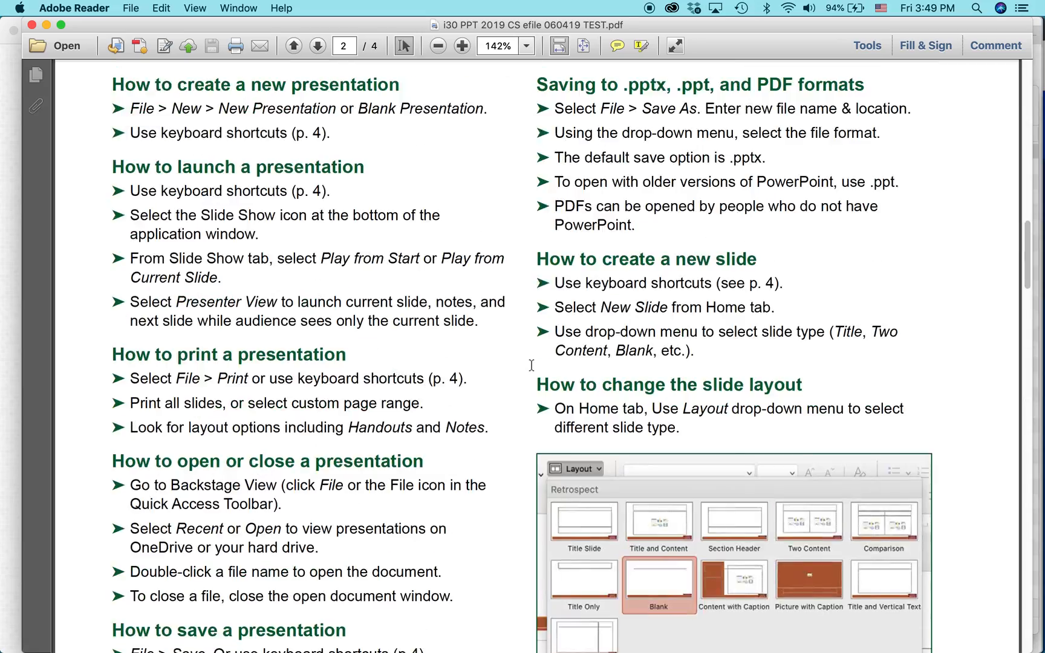
{"action": "left_click", "coordinate": [292, 45]}
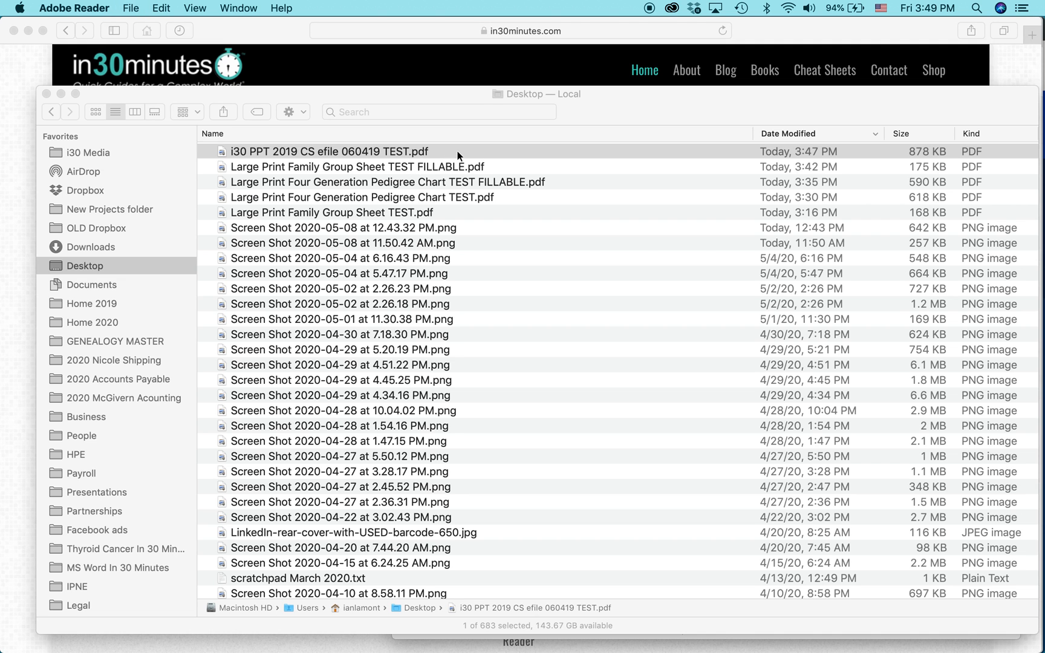
Open the i30 PowerPoint cheat sheet PDF with Adobe Acrobat from Open With
{"action": "left_click", "coordinate": [329, 152]}
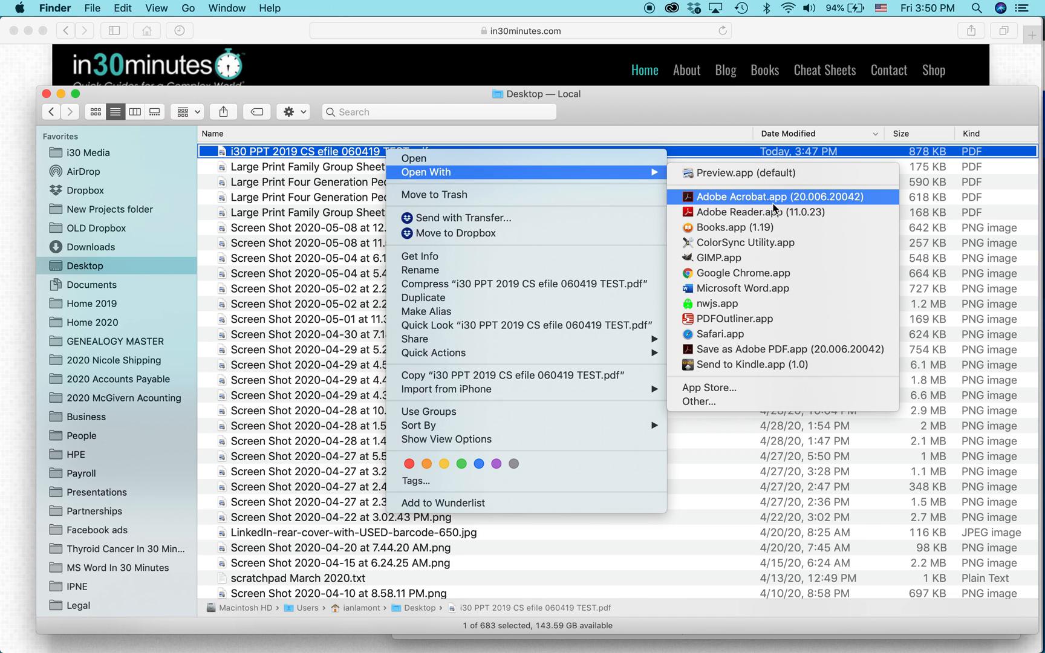
{"action": "left_click", "coordinate": [762, 196]}
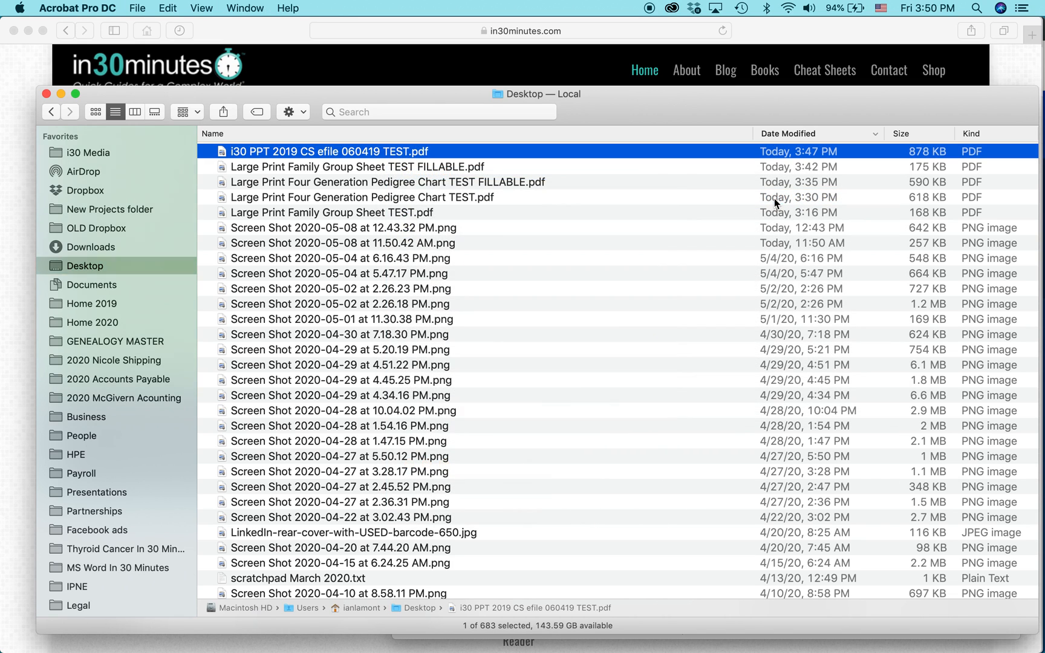
Scroll to page 1's bottom, replace the green circle's X with 1, and close editing
{"action": "double_click", "coordinate": [329, 151]}
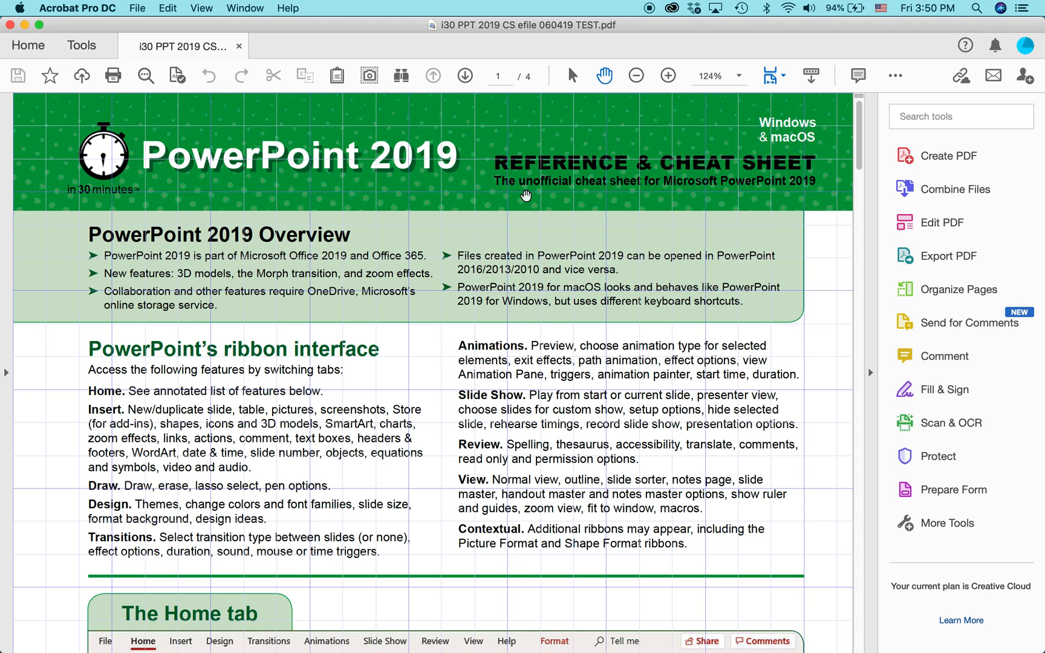
{"action": "mouse_move", "coordinate": [477, 435]}
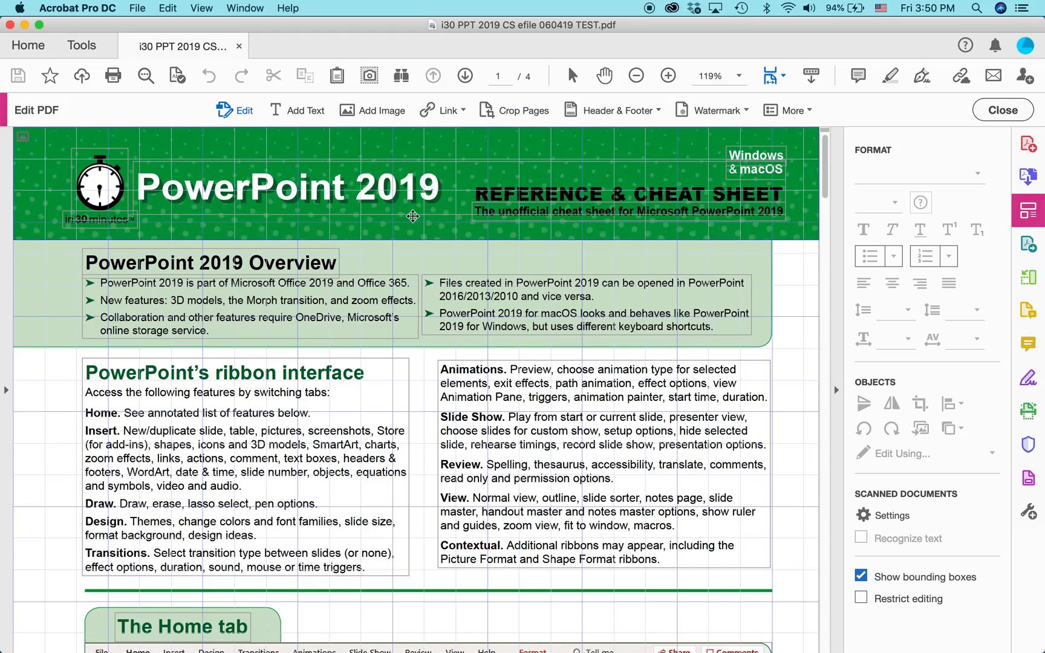
{"action": "scroll", "scroll_direction": "down", "scroll_amount": 3}
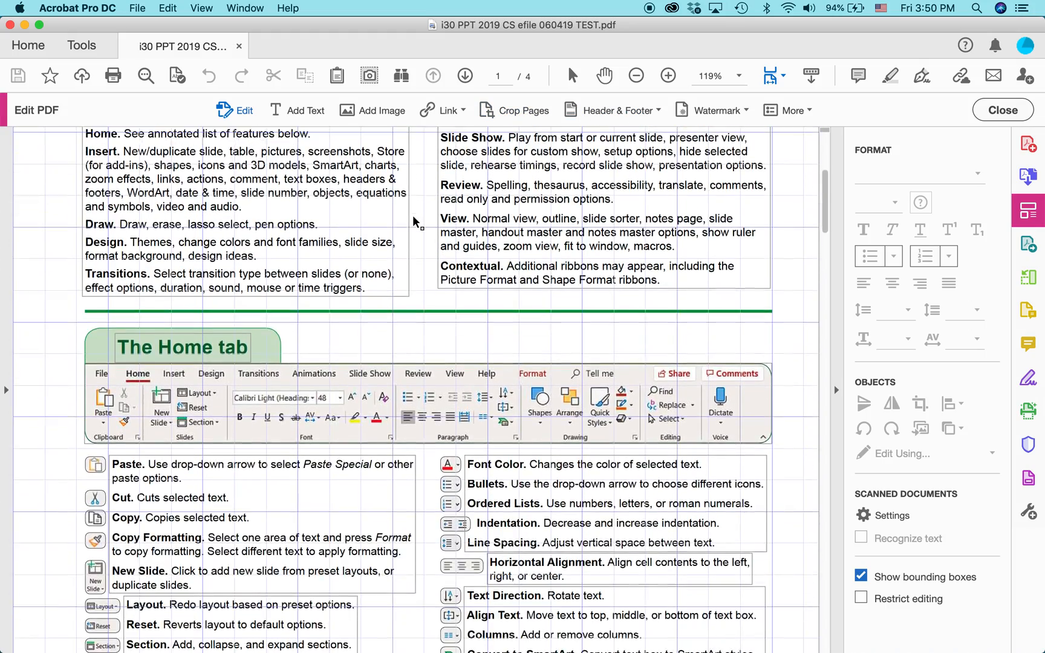
{"action": "scroll", "scroll_direction": "down", "scroll_amount": 3}
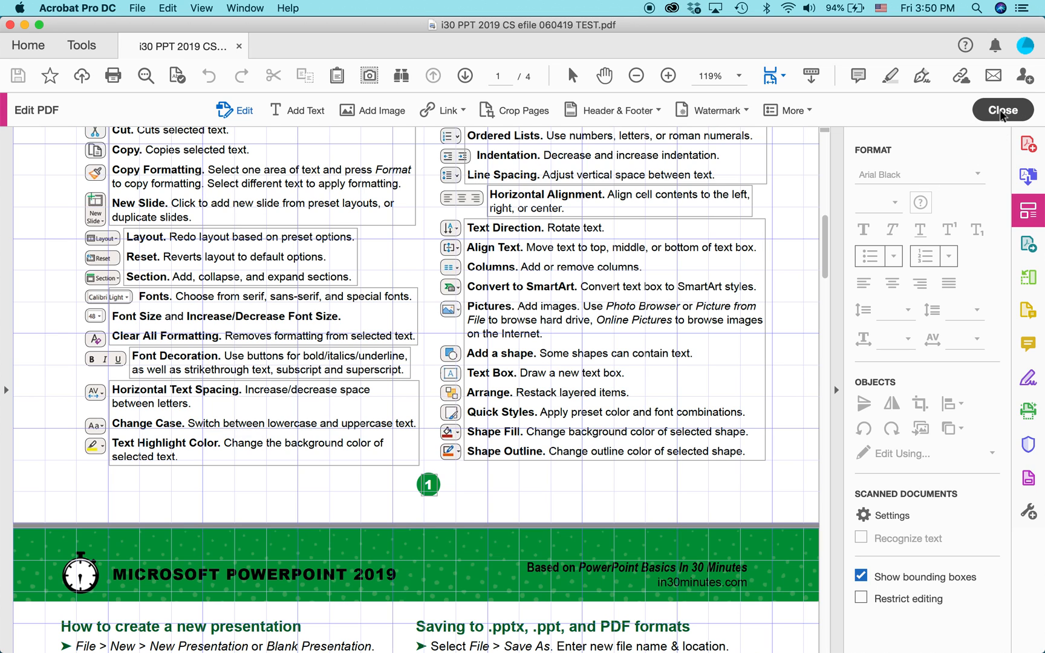
{"action": "left_click", "coordinate": [1003, 110]}
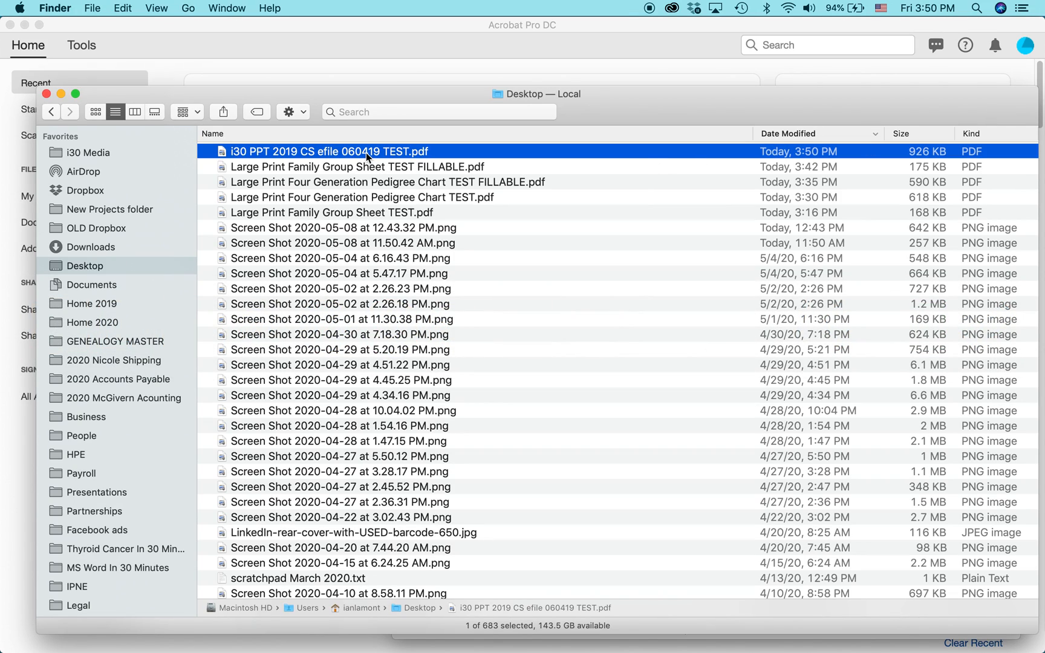
Check page number 1 on the edited cheat sheet in Preview, then switch to Safari
{"action": "double_click", "coordinate": [329, 150]}
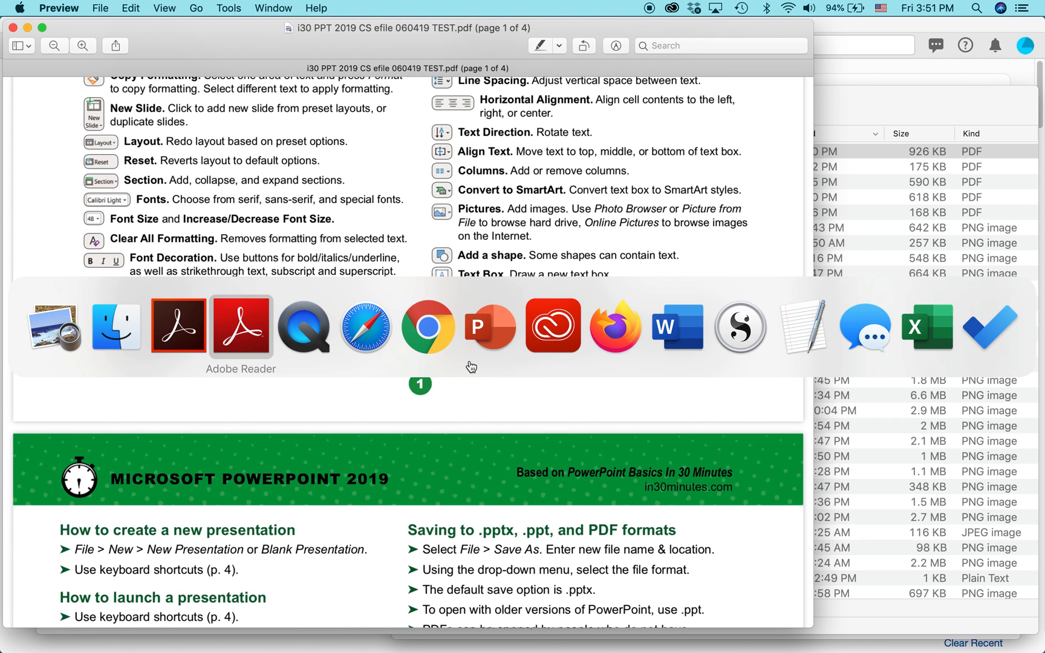
{"action": "left_click", "coordinate": [365, 326]}
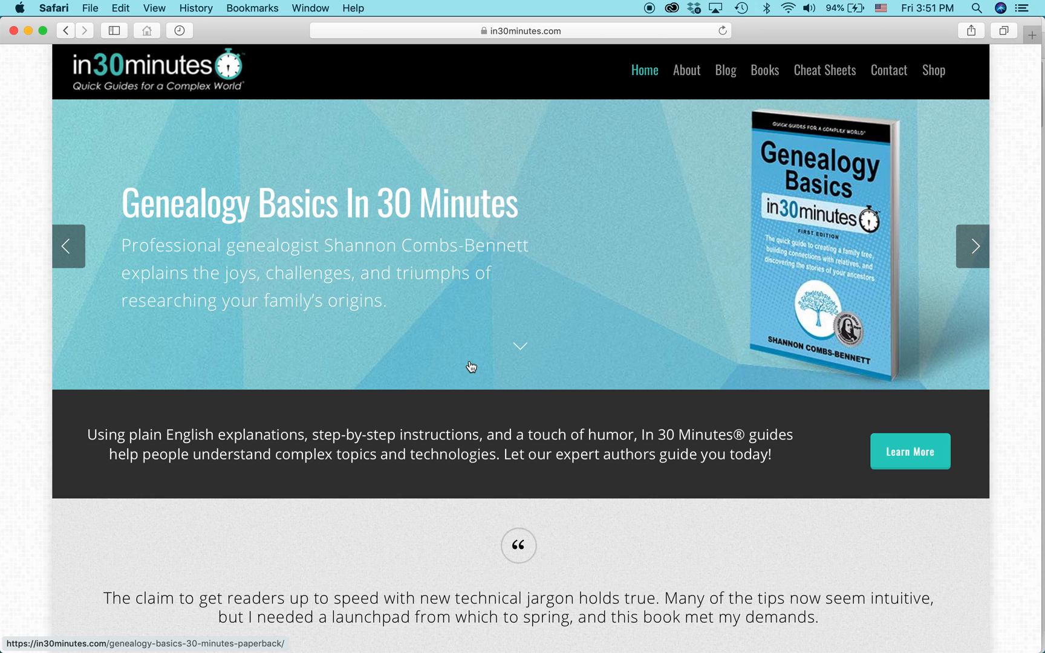
{"action": "left_click", "coordinate": [973, 246]}
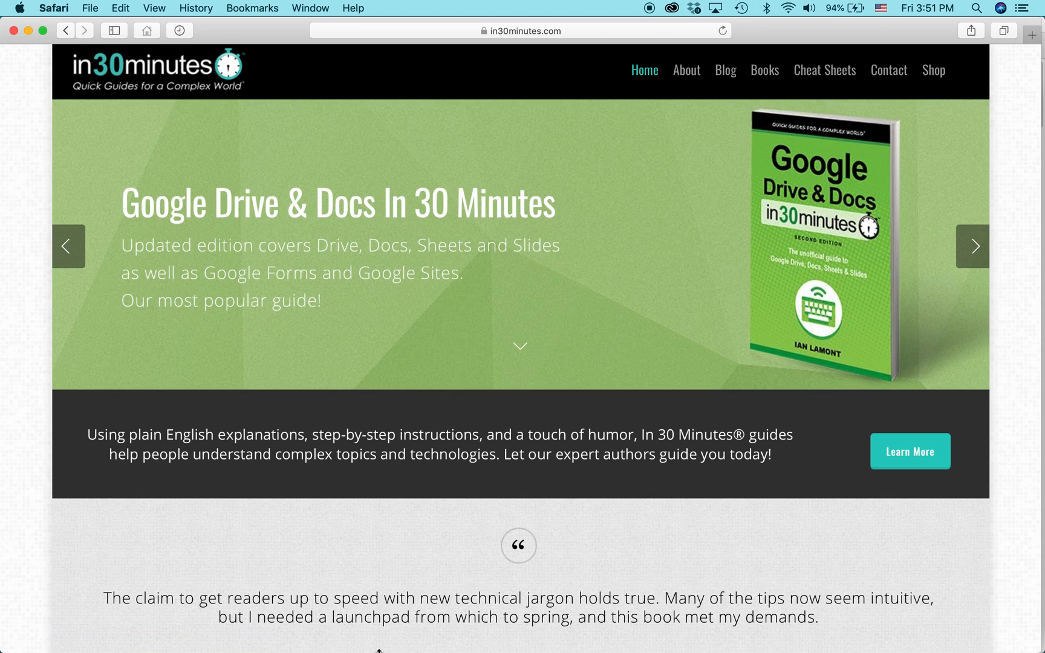